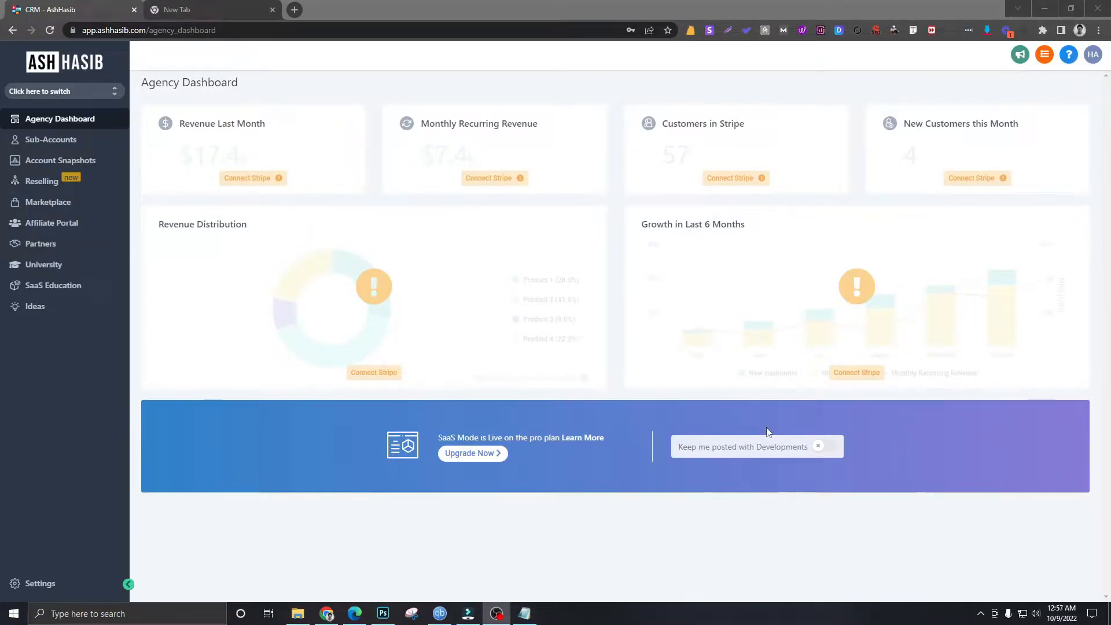
mouse_move(592, 529)
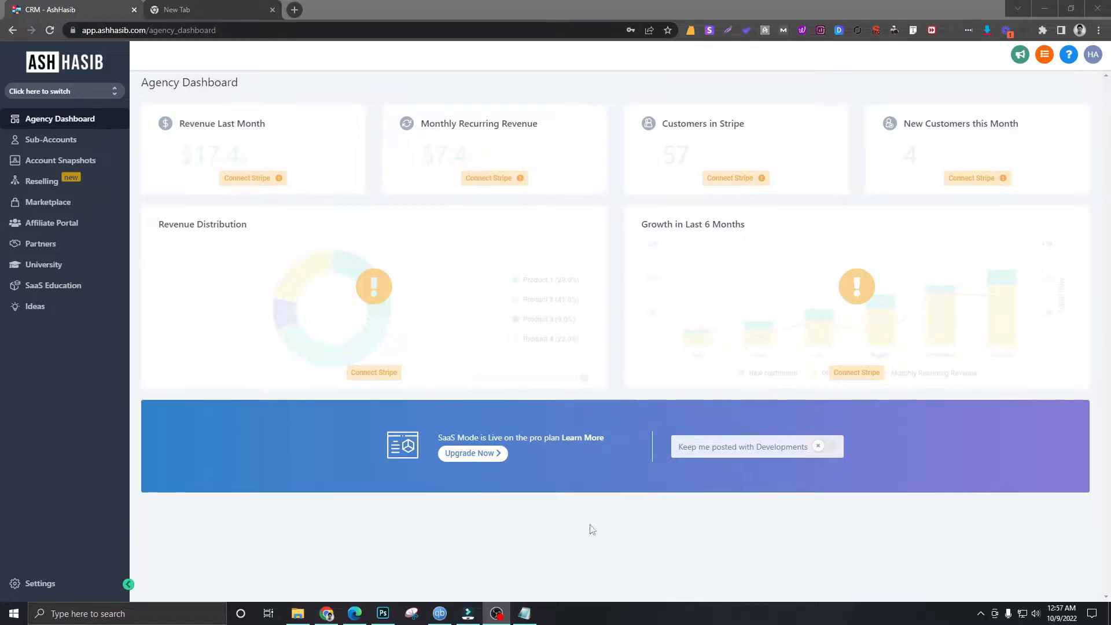
Review the Extra Awesome Roofing details in Notepad, then put the notes away
left_click(523, 614)
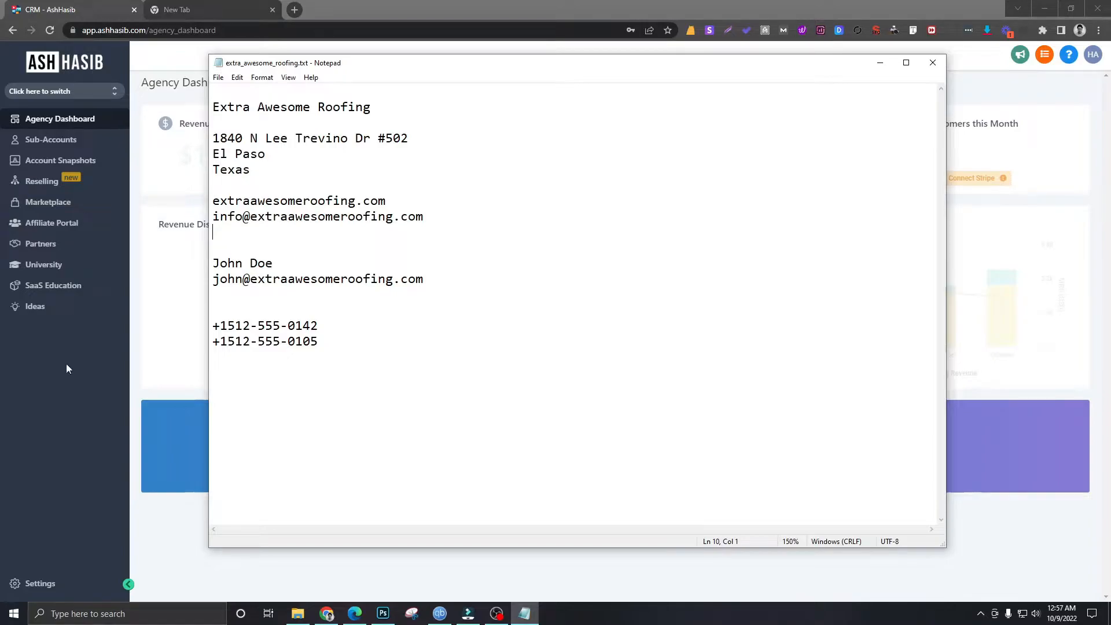
mouse_move(52, 386)
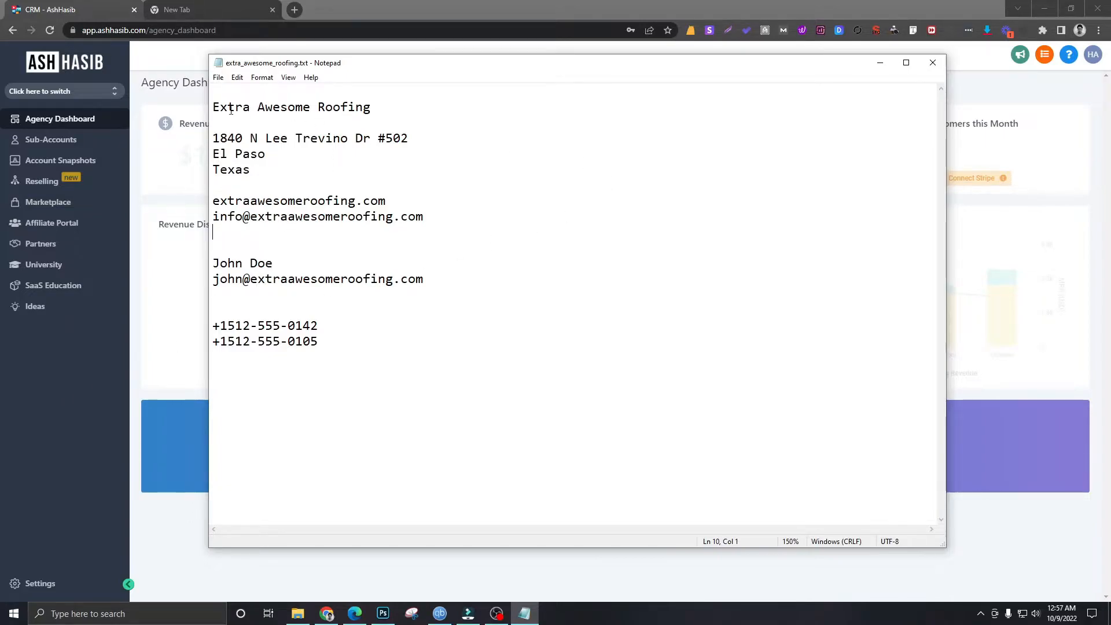
key("ctrl+a")
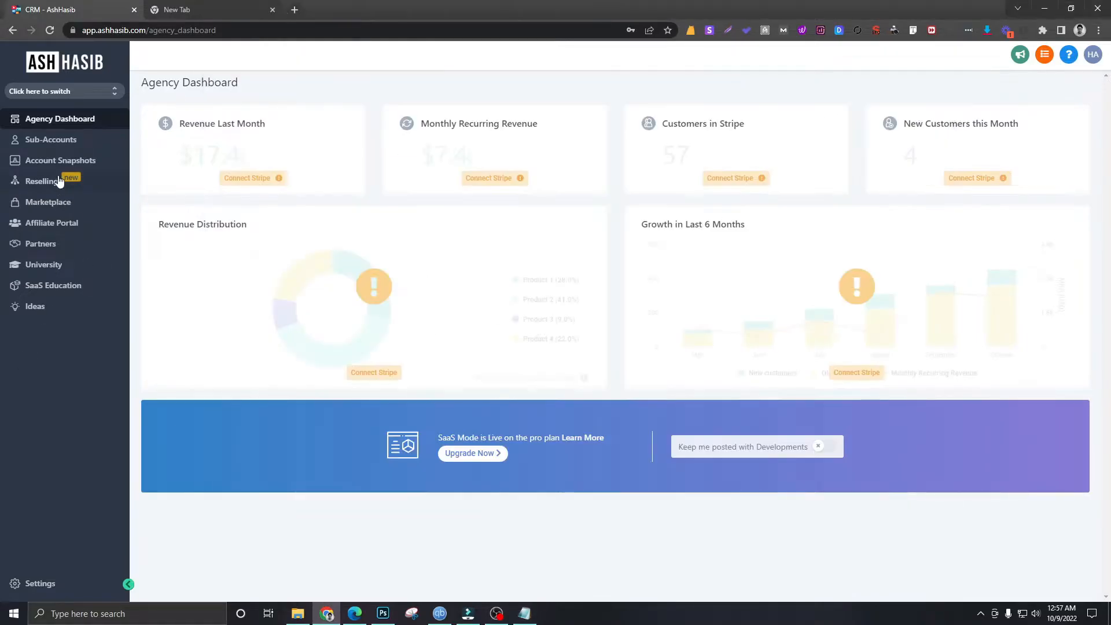
Start a new sub-account from Sub-Accounts using the Blank Snapshot template
left_click(51, 139)
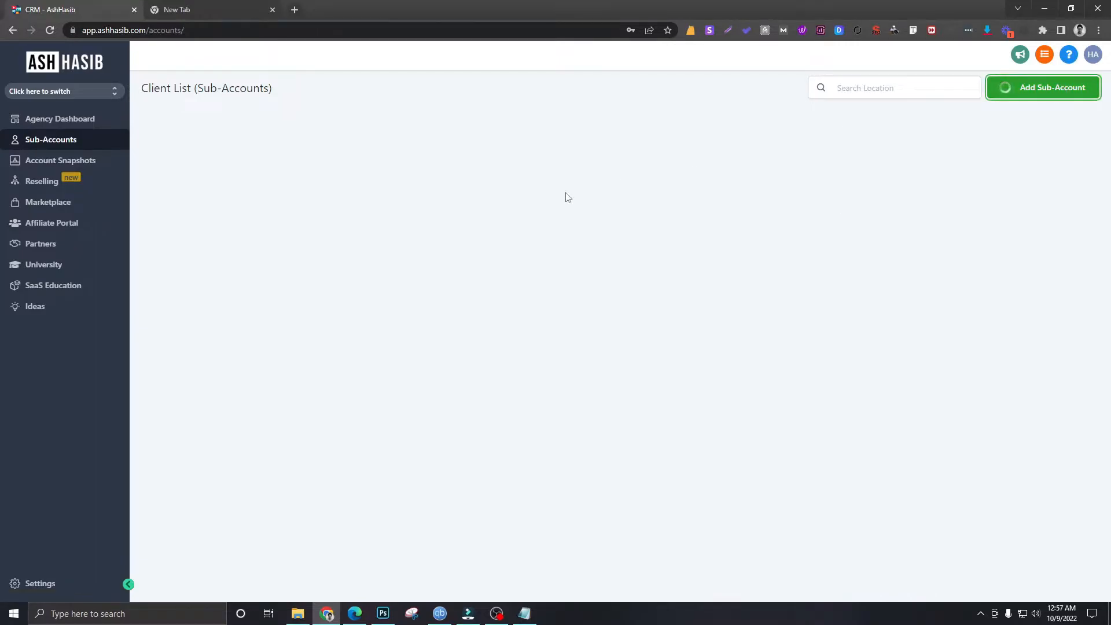
left_click(1042, 87)
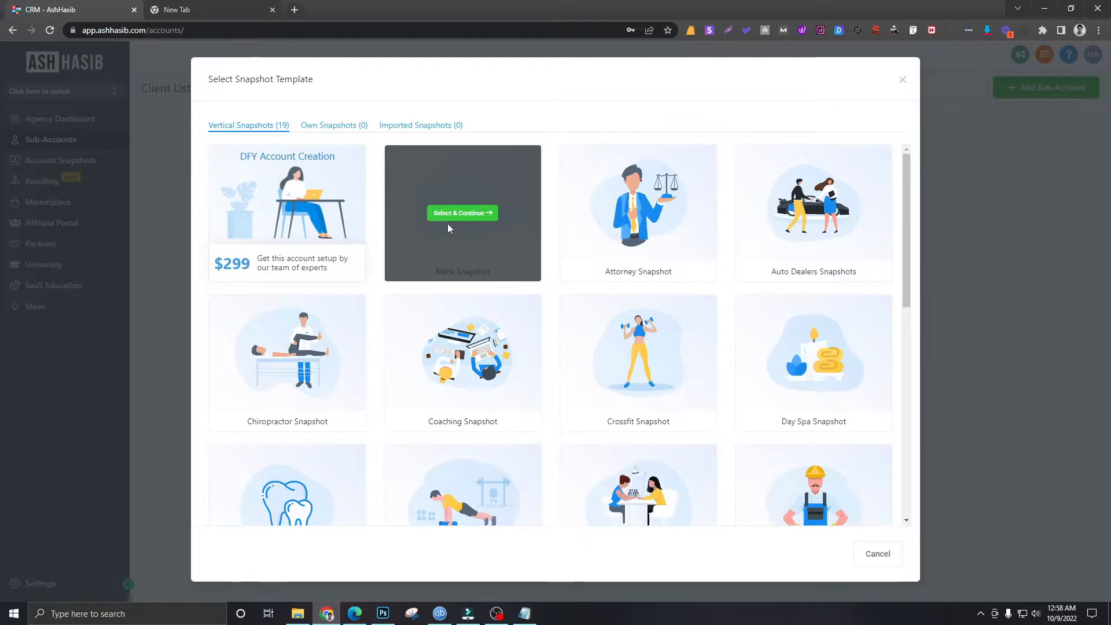
left_click(462, 212)
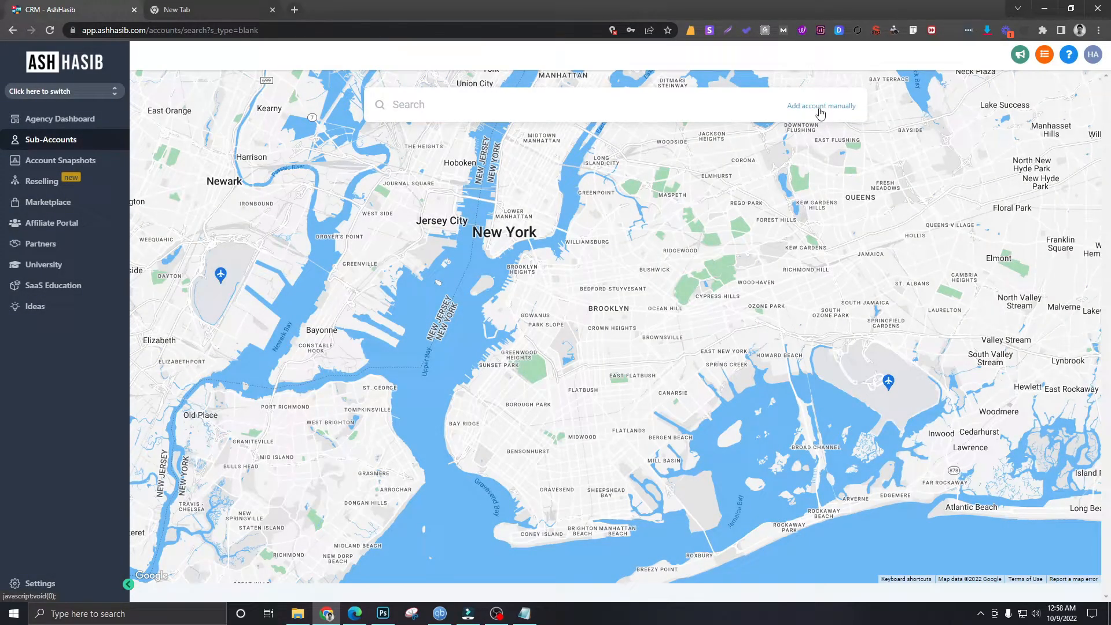
Add the account manually with business name 'Extra Awesome Roofing' and contact Doe from the notes
left_click(820, 106)
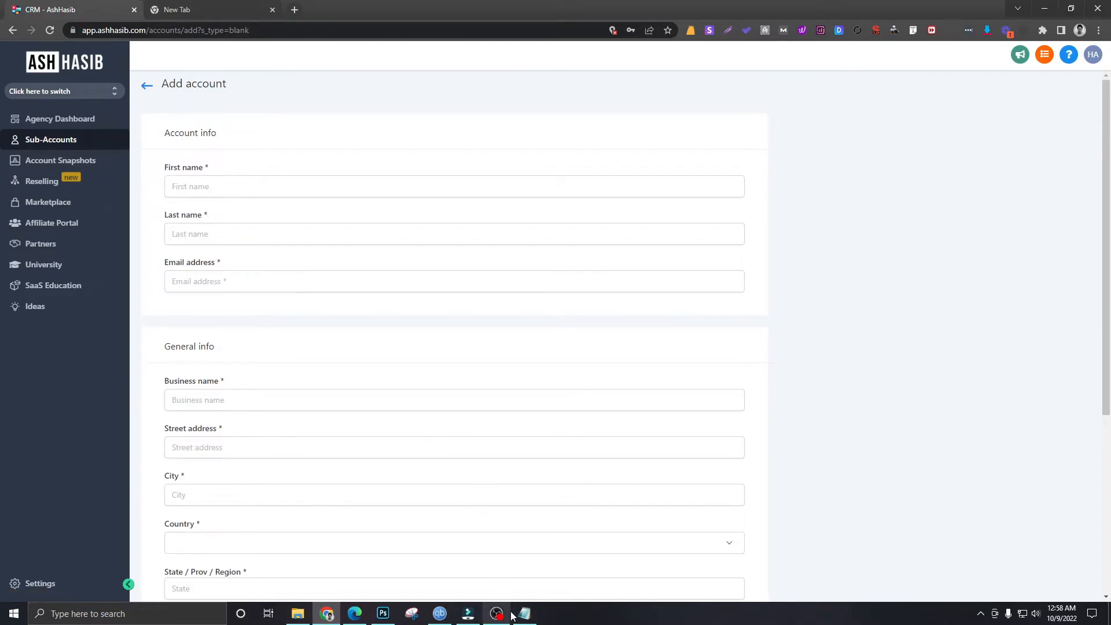
left_click(524, 614)
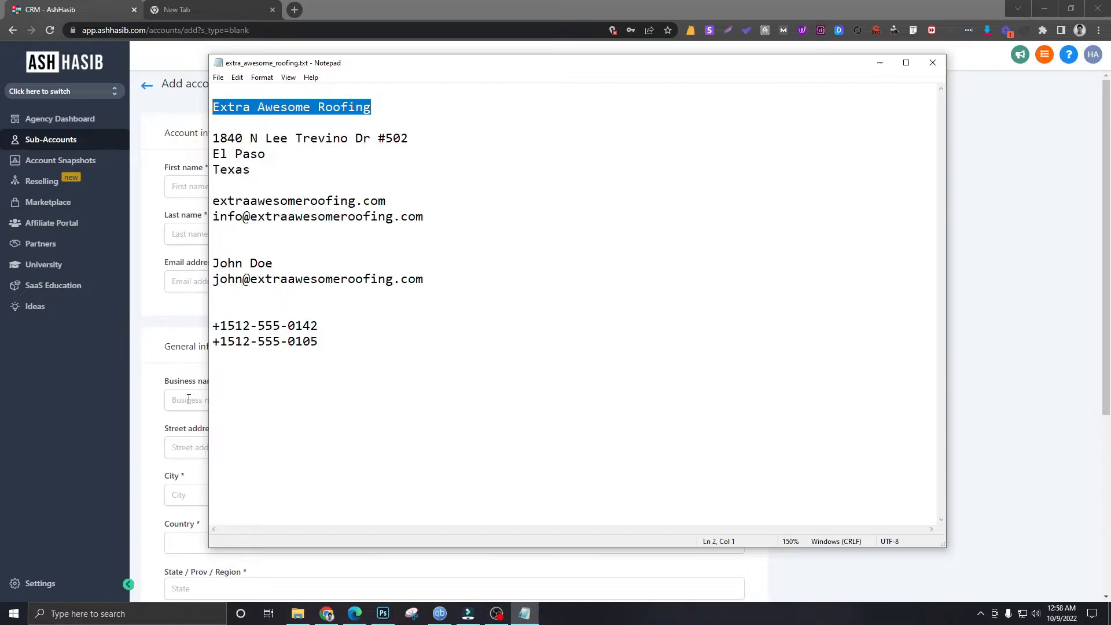
type("Extra Awesome Roofing")
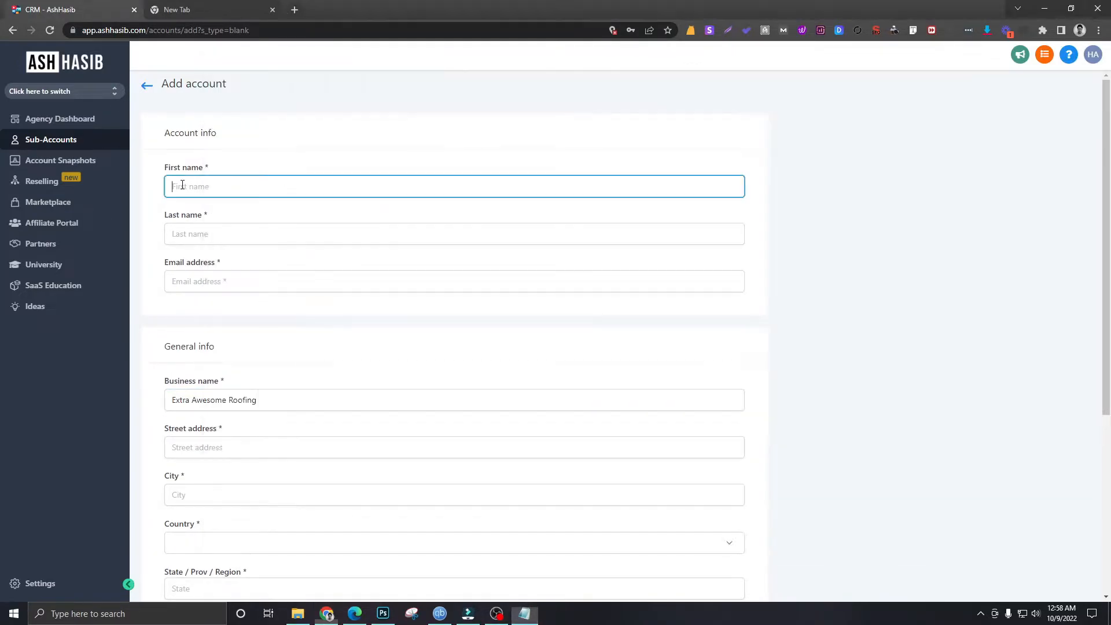
type("Doe")
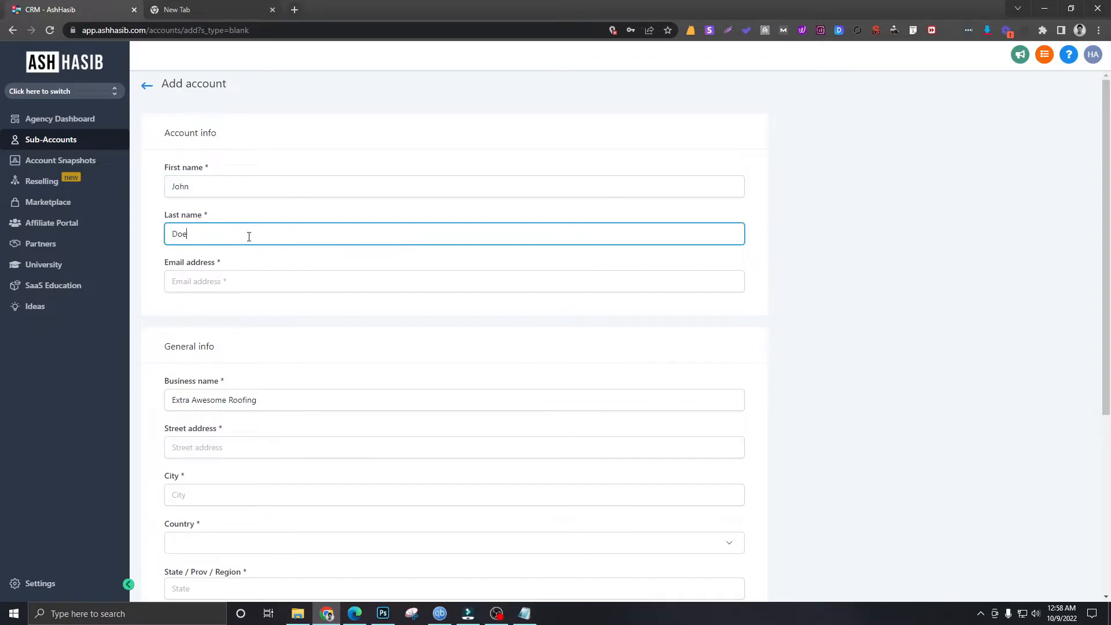
Copy the email from the notes into the form and set the city to El Paso
left_click(524, 614)
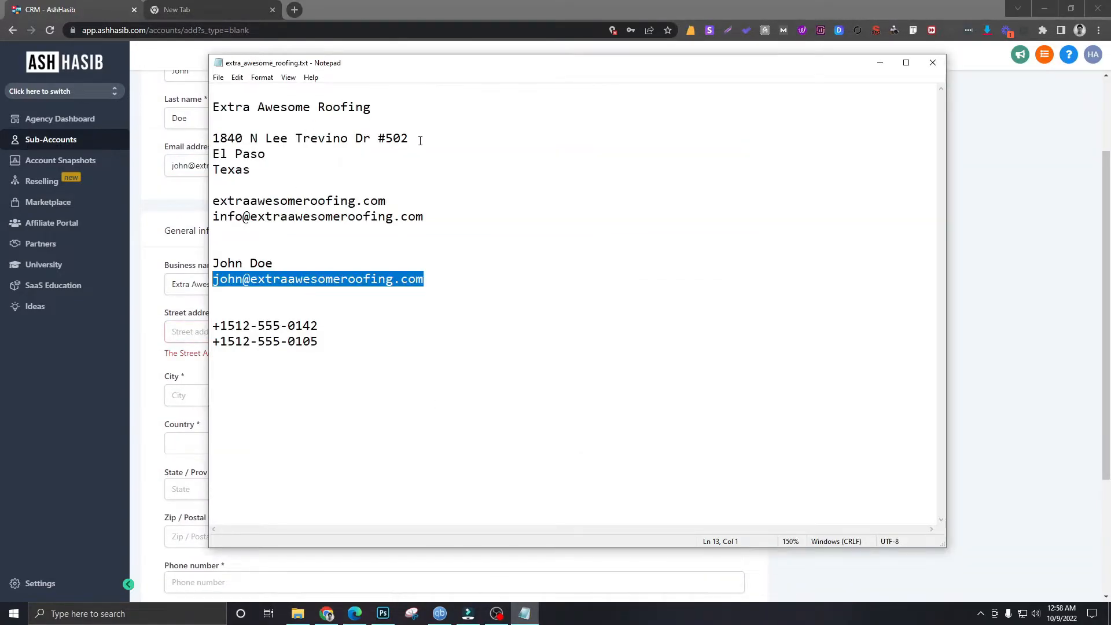
left_click(454, 395)
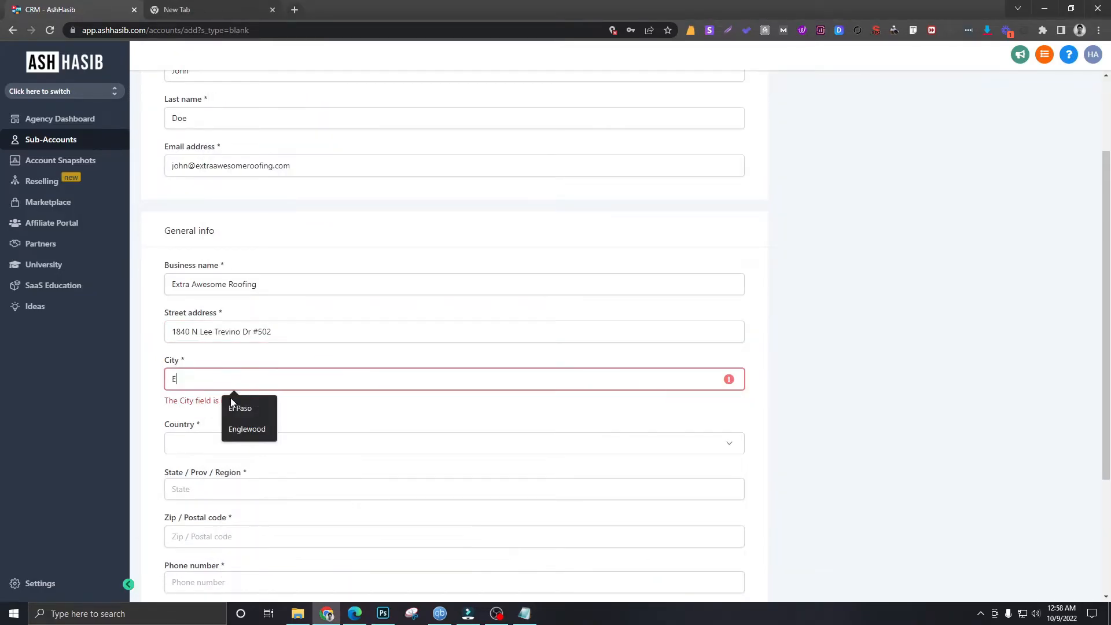
left_click(240, 408)
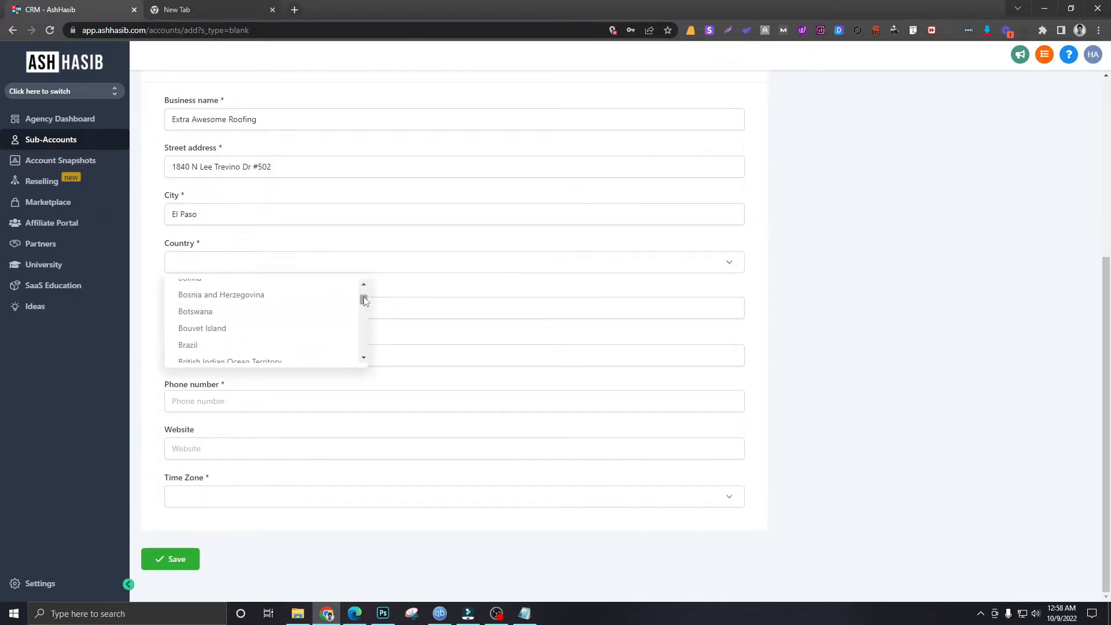
Set the state to Texas and the zip code to 67002
scroll("down", 3)
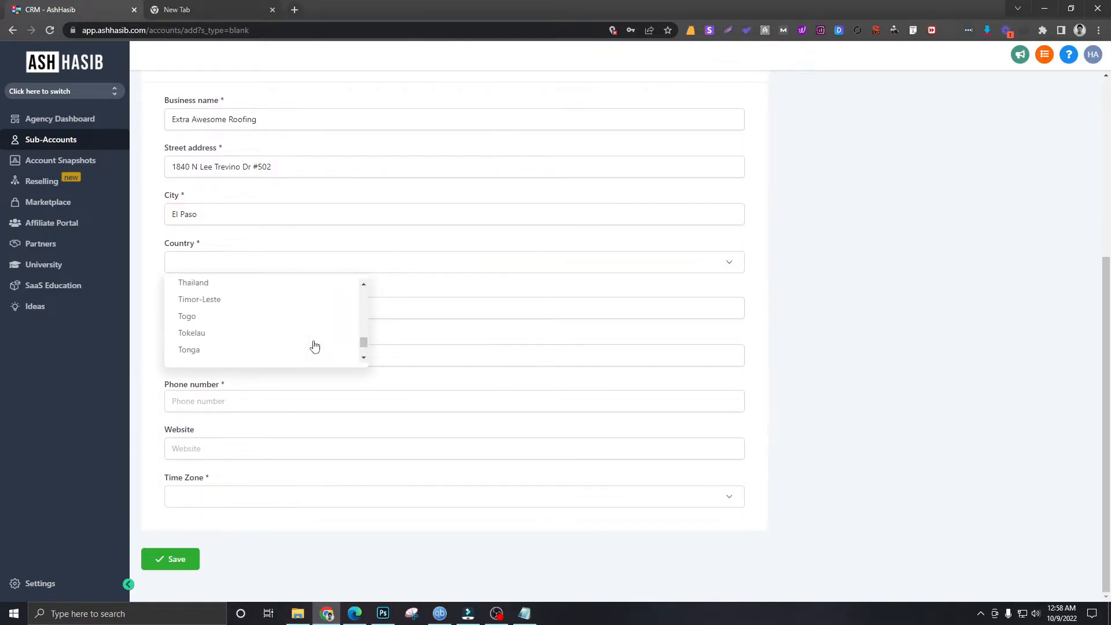
scroll("down", 3)
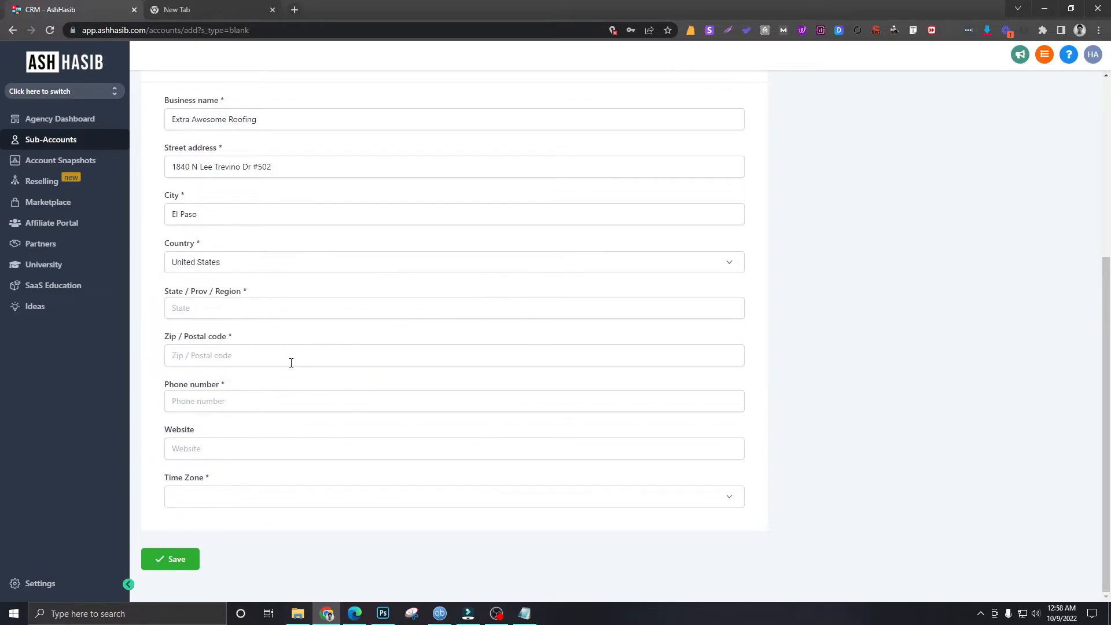
left_click(454, 308)
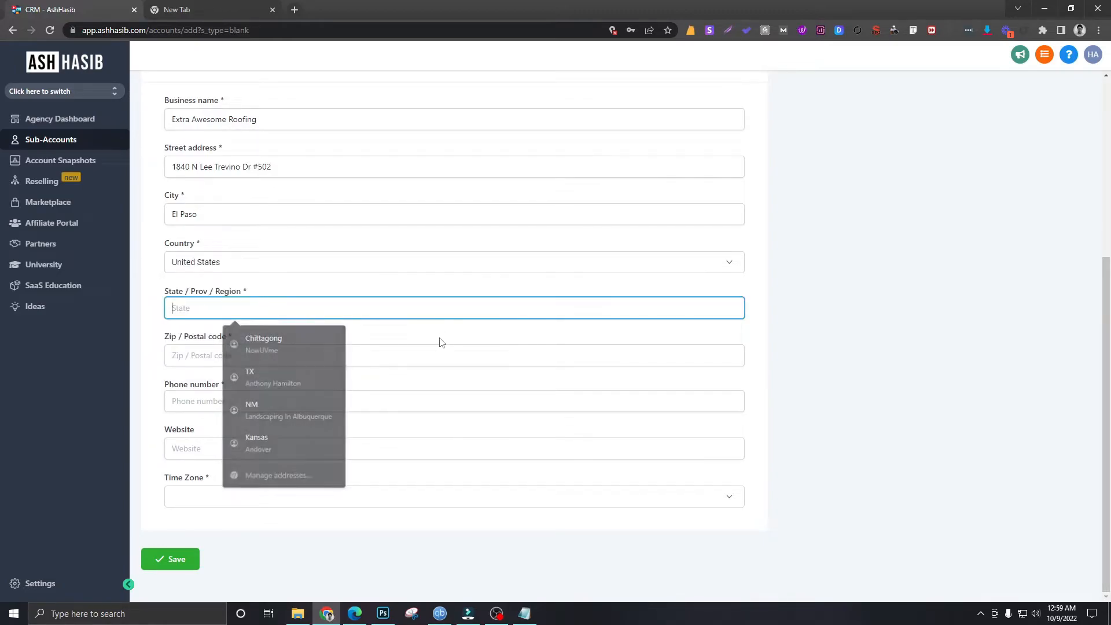
left_click(454, 307)
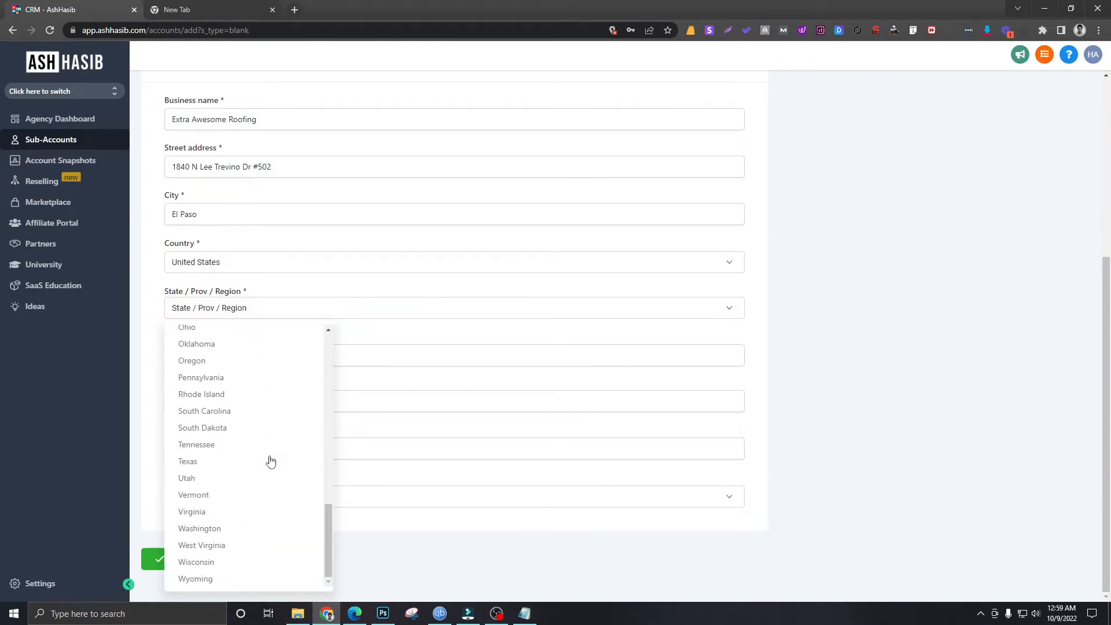
left_click(187, 461)
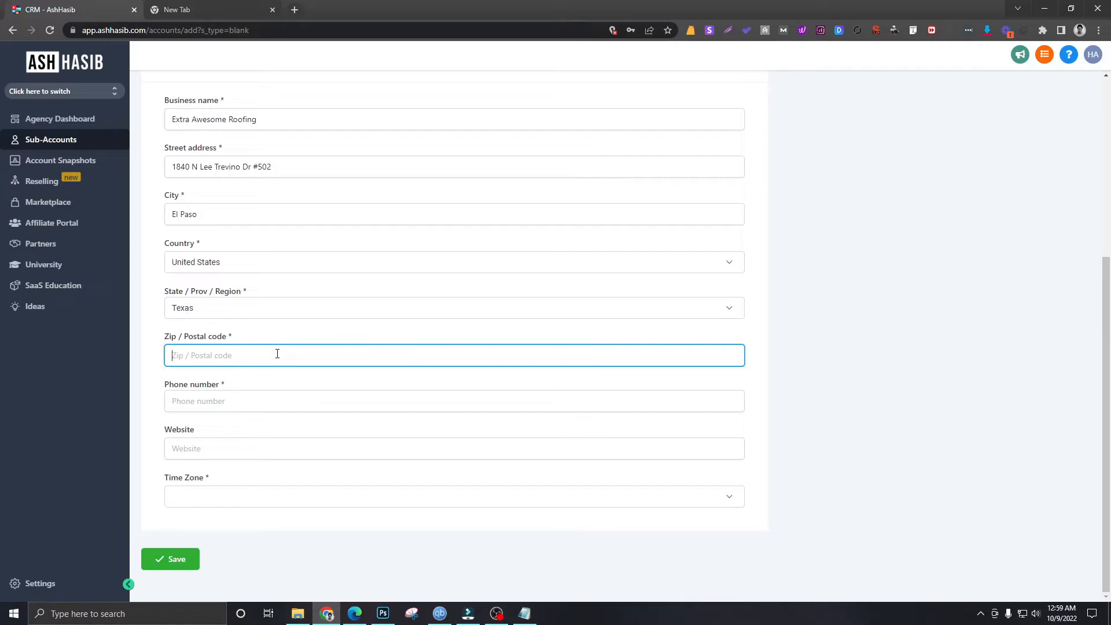
type("67002")
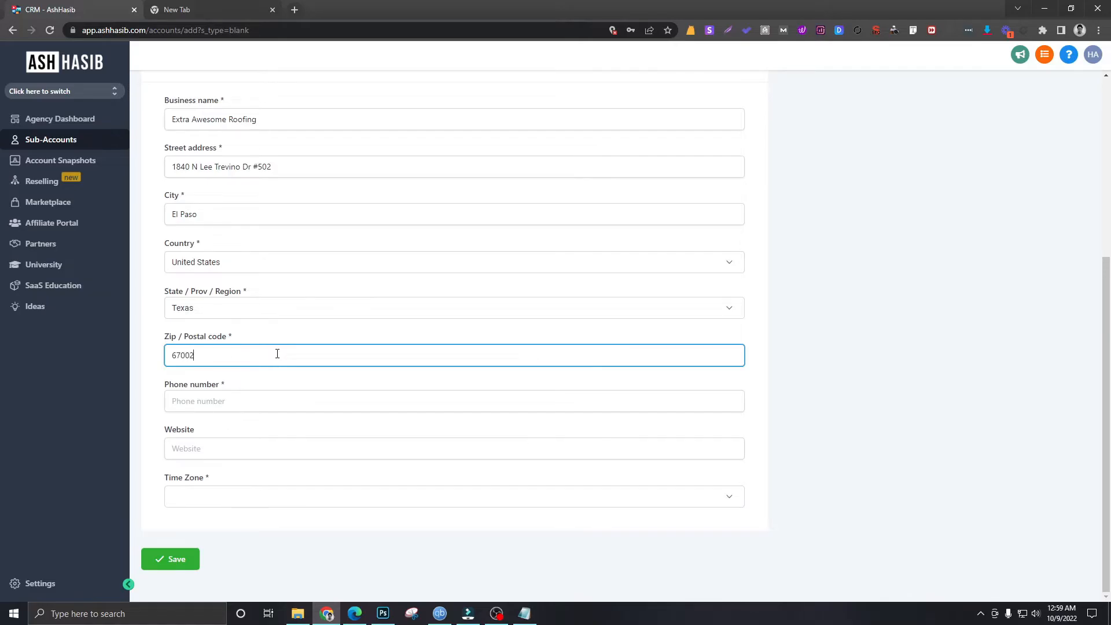
left_click(524, 614)
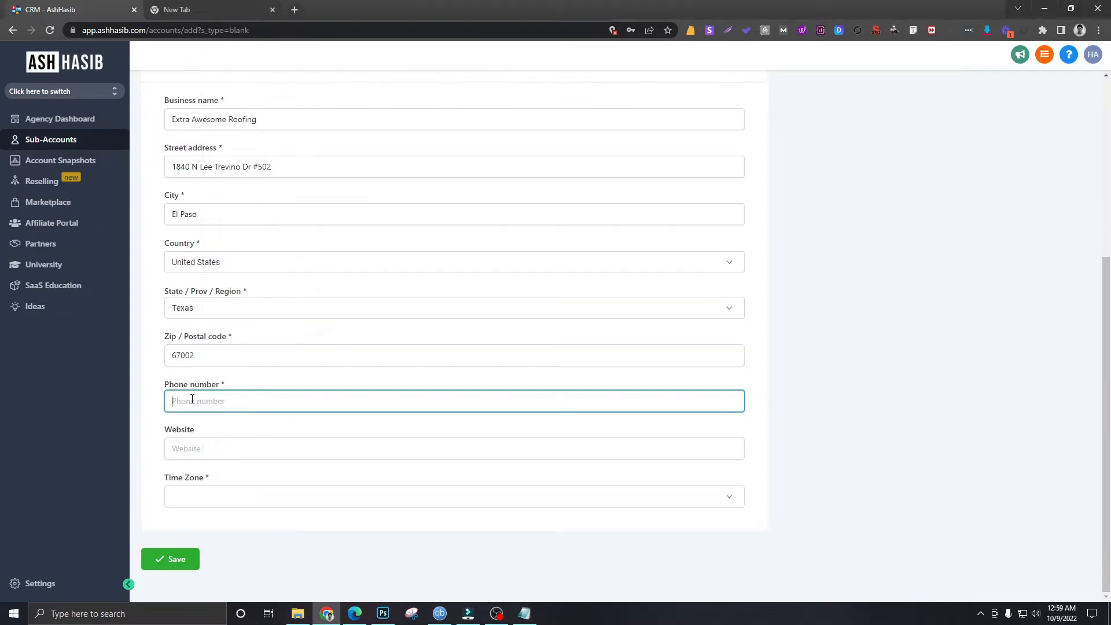
type("+1 512-555-0142")
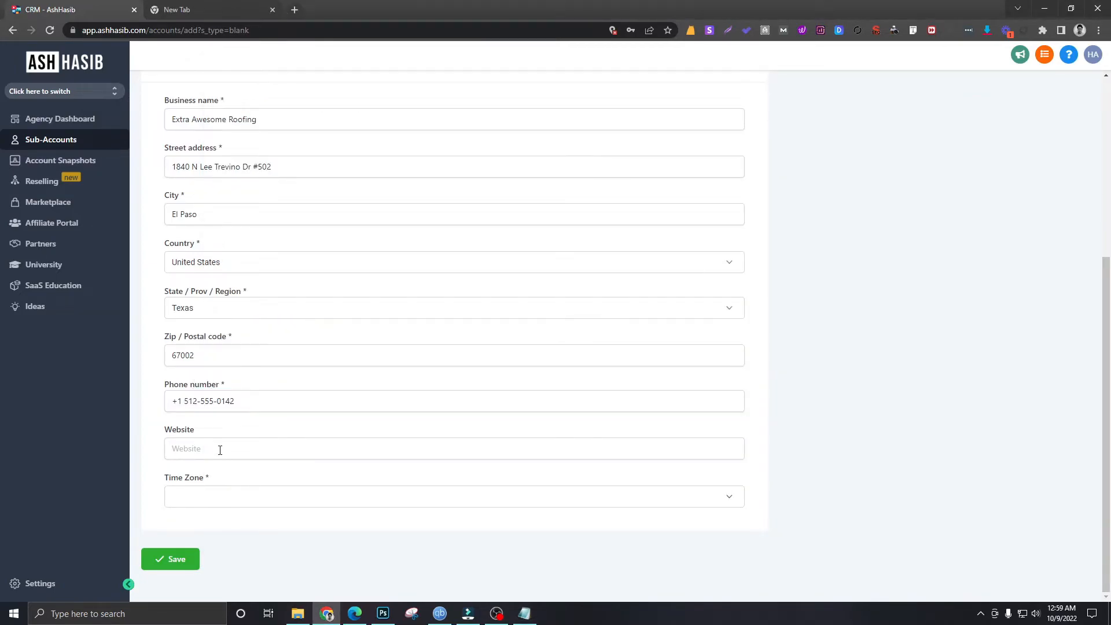
type("ww")
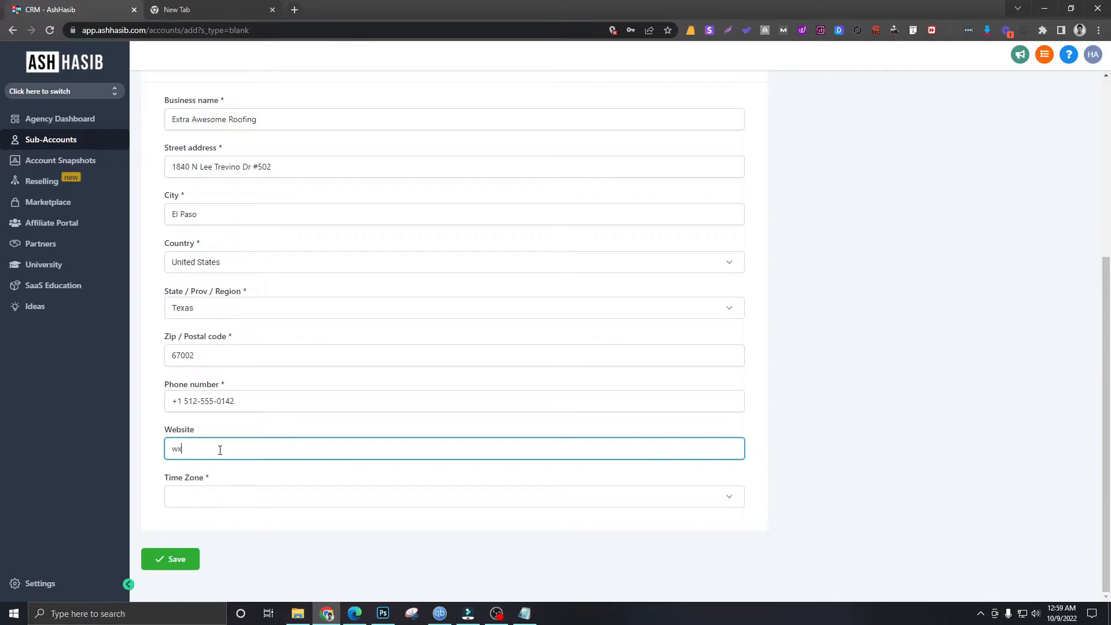
type("extraawesomeroofing.c")
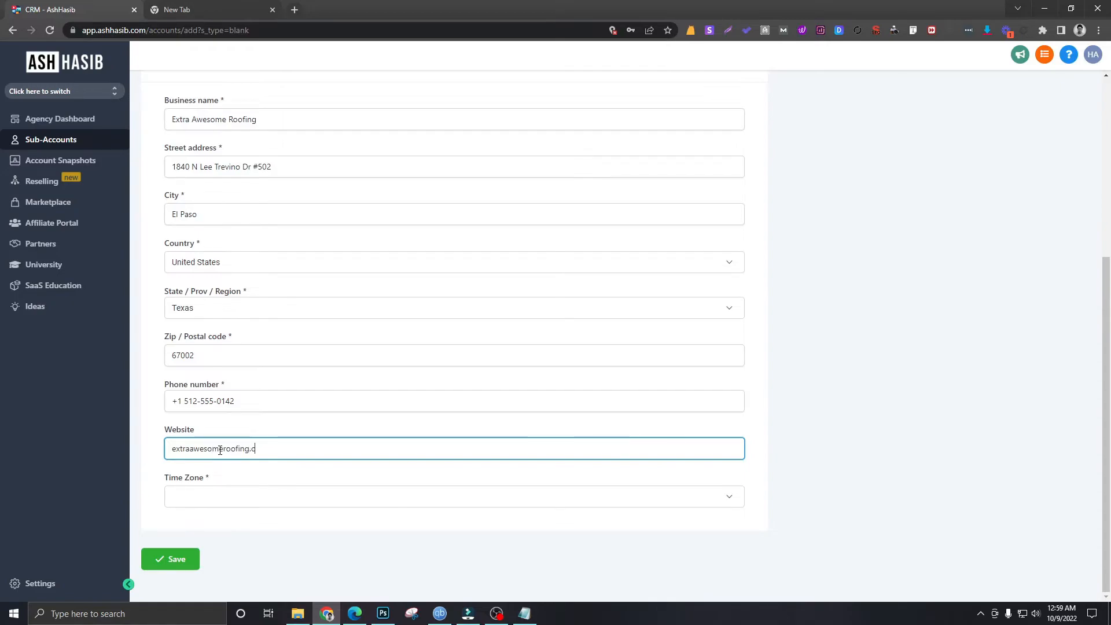
left_click(454, 497)
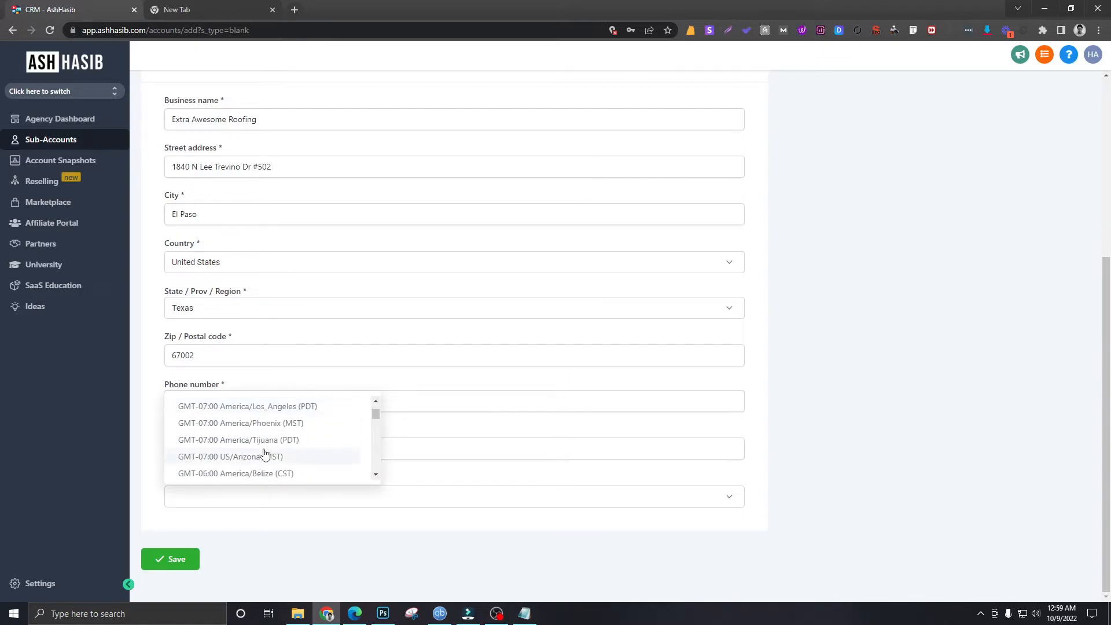
Choose the GMT-06:00 America/Denver (MDT) time zone
scroll("down", 3)
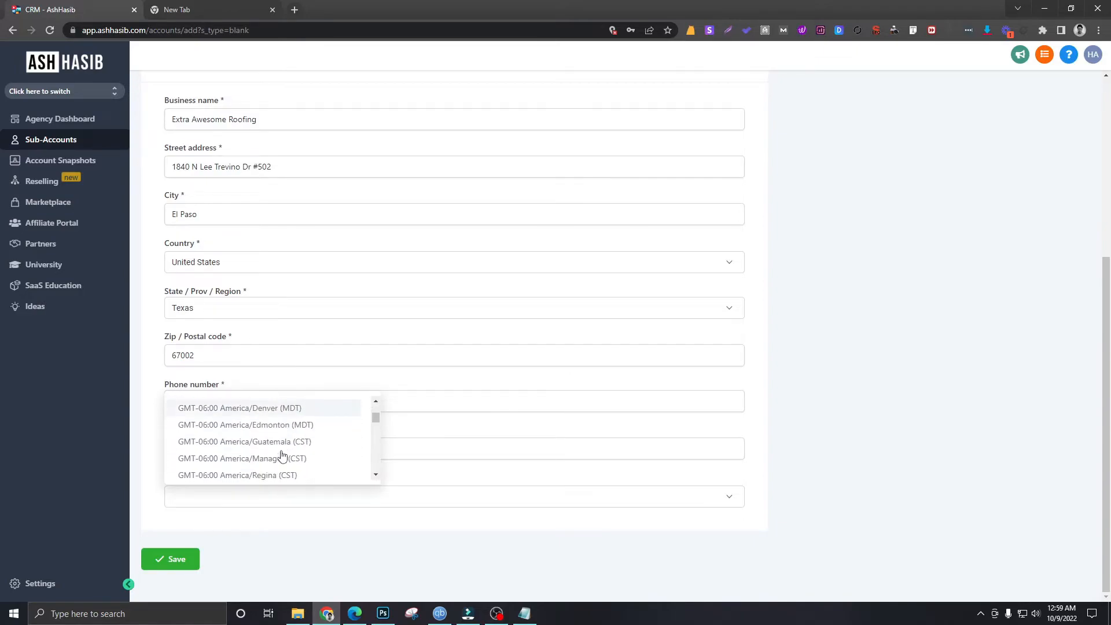
left_click(240, 408)
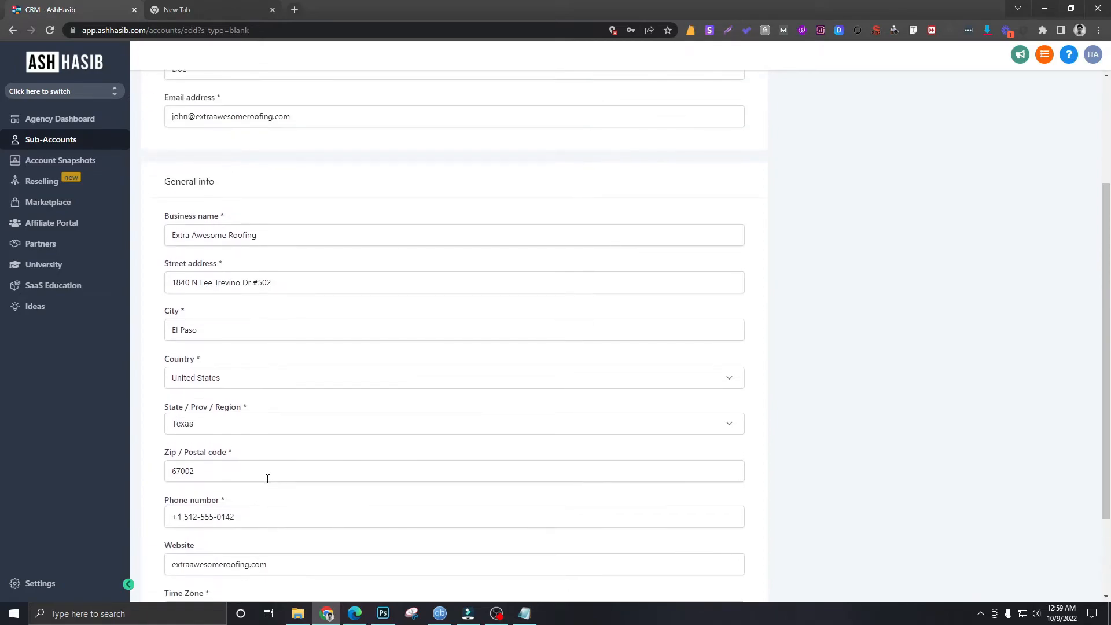
Save the new Extra Awesome Roofing sub-account
scroll("down", 3)
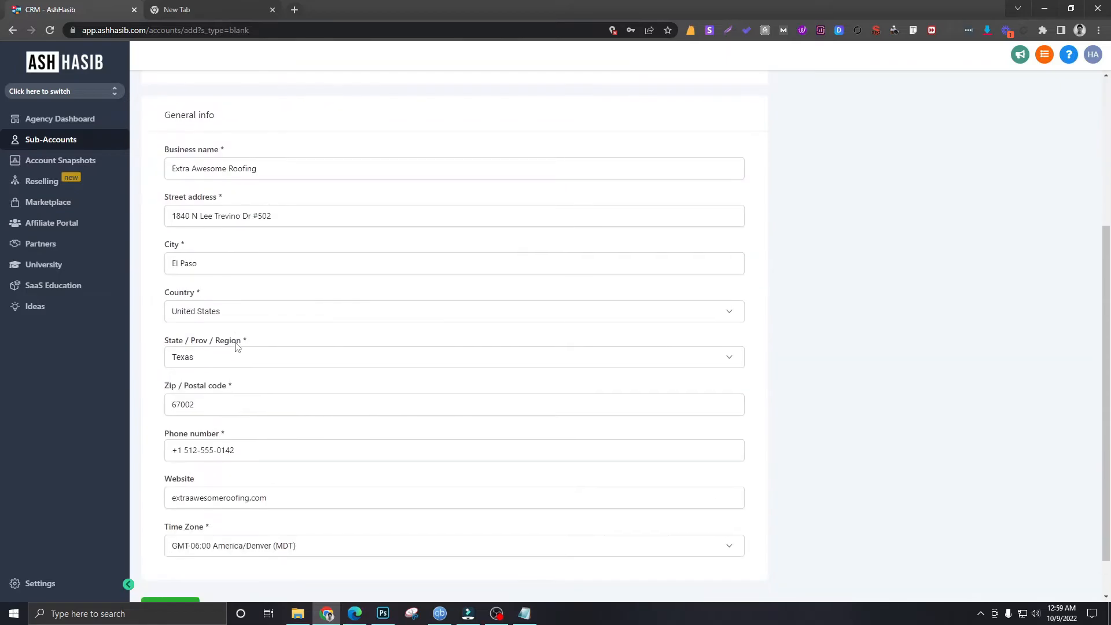
scroll("down", 3)
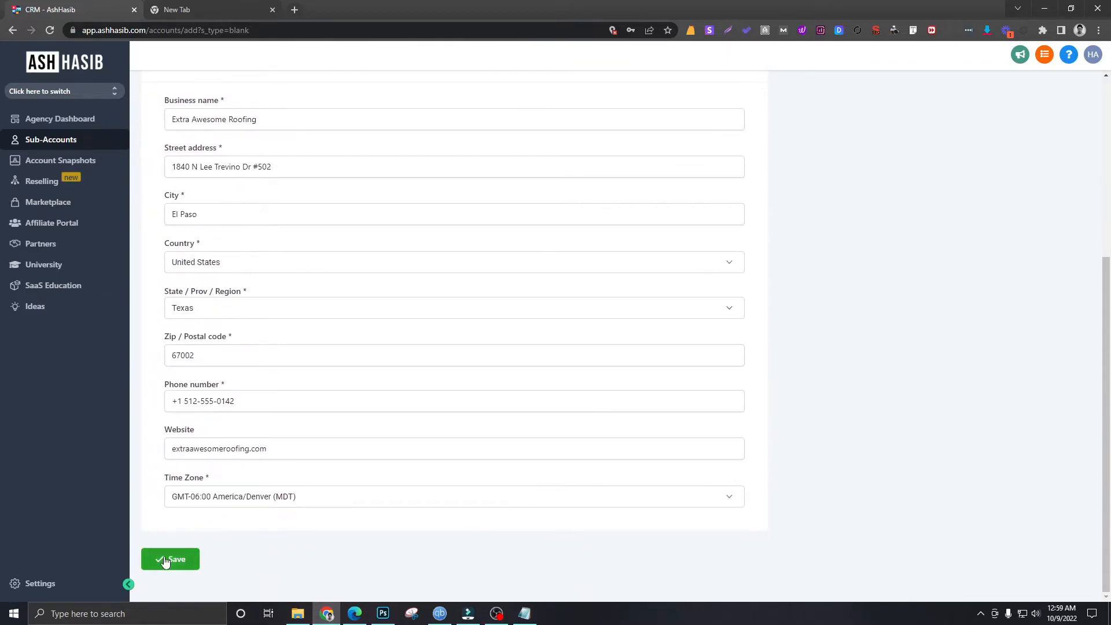
left_click(171, 559)
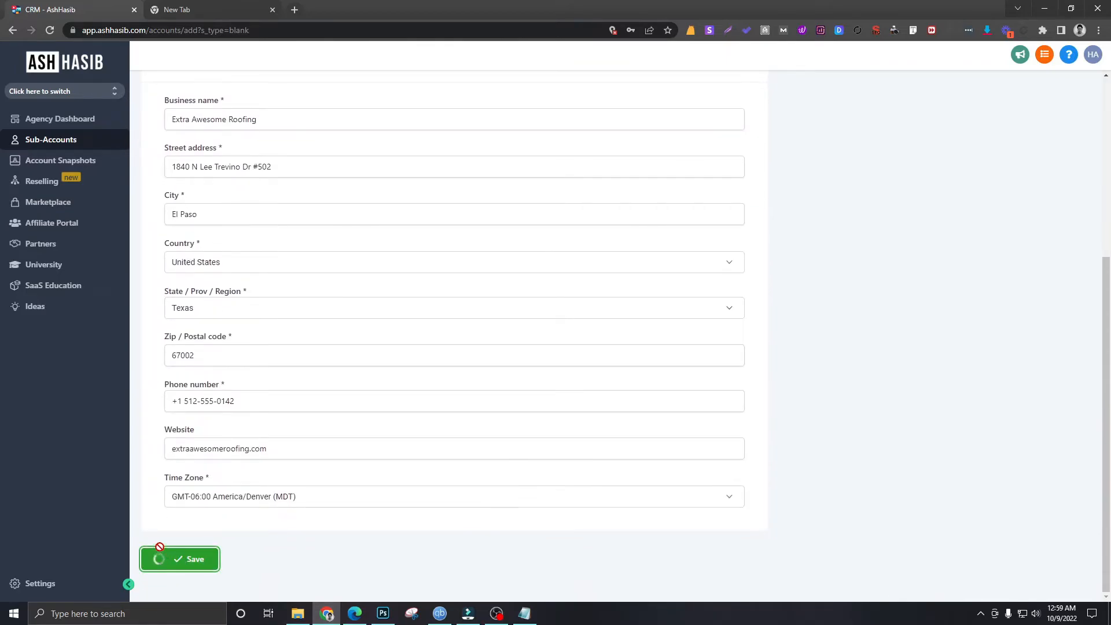
left_click(179, 559)
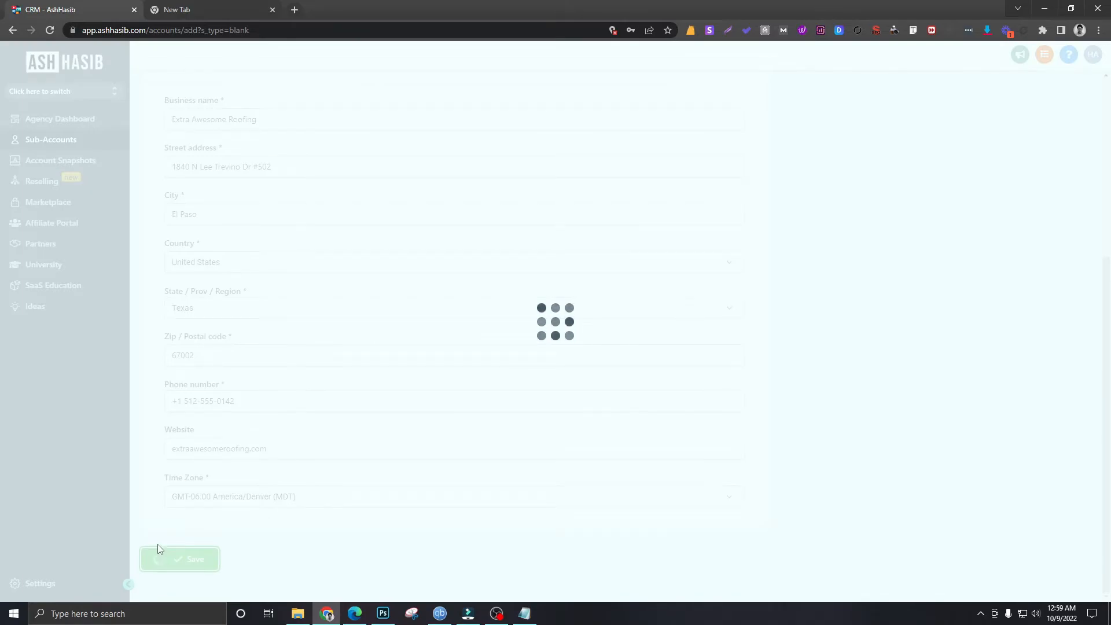
left_click(180, 560)
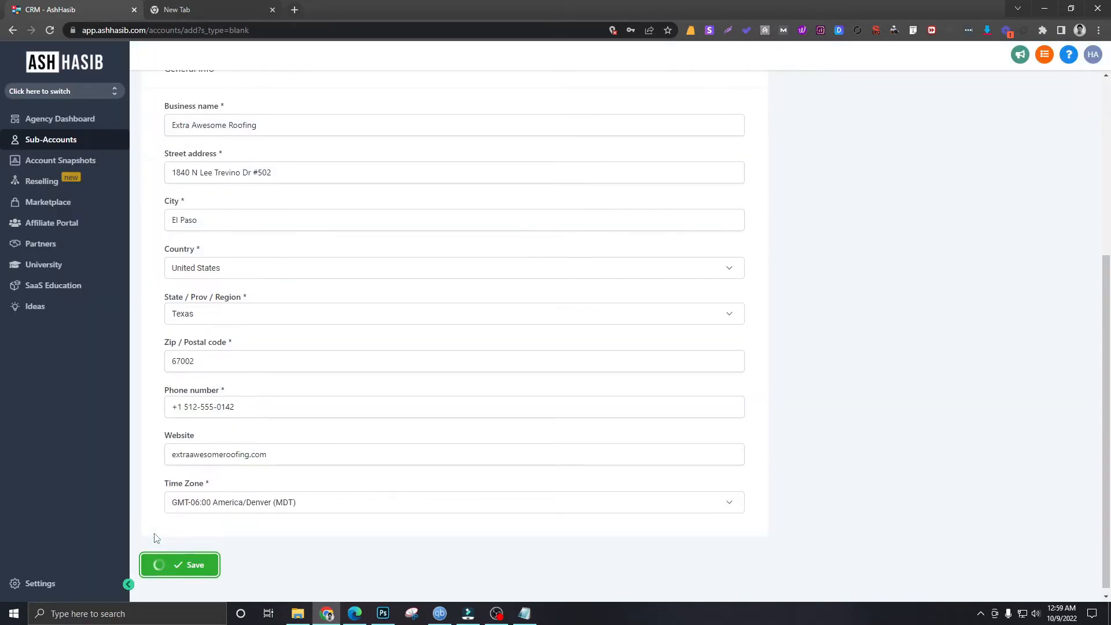
left_click(179, 565)
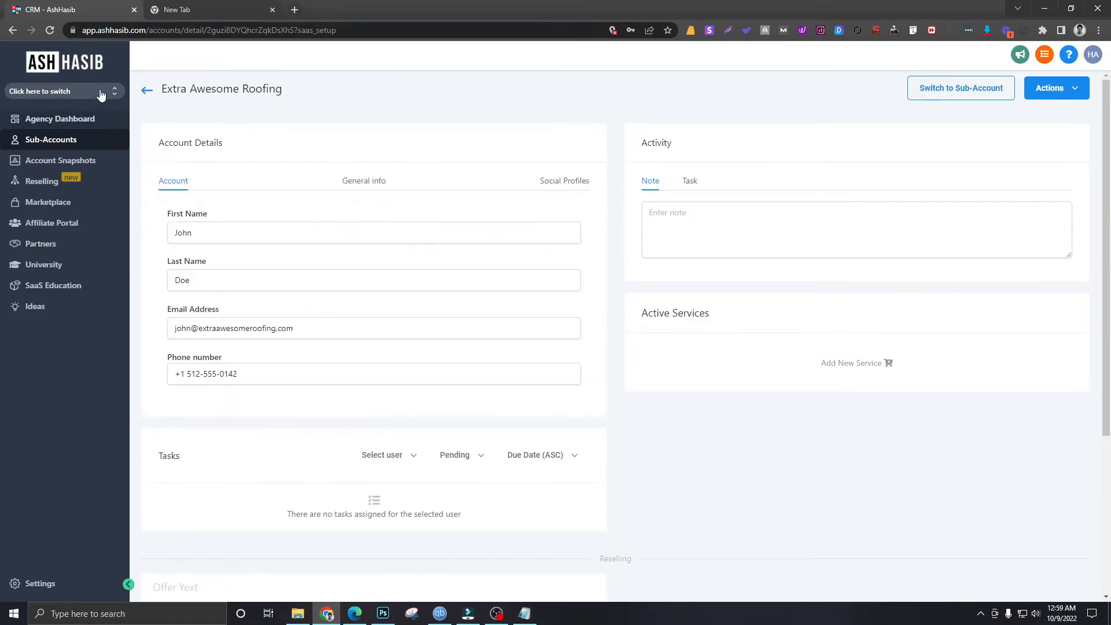
Use the account switcher to enter the Extra Awesome Roofing sub-account
left_click(64, 91)
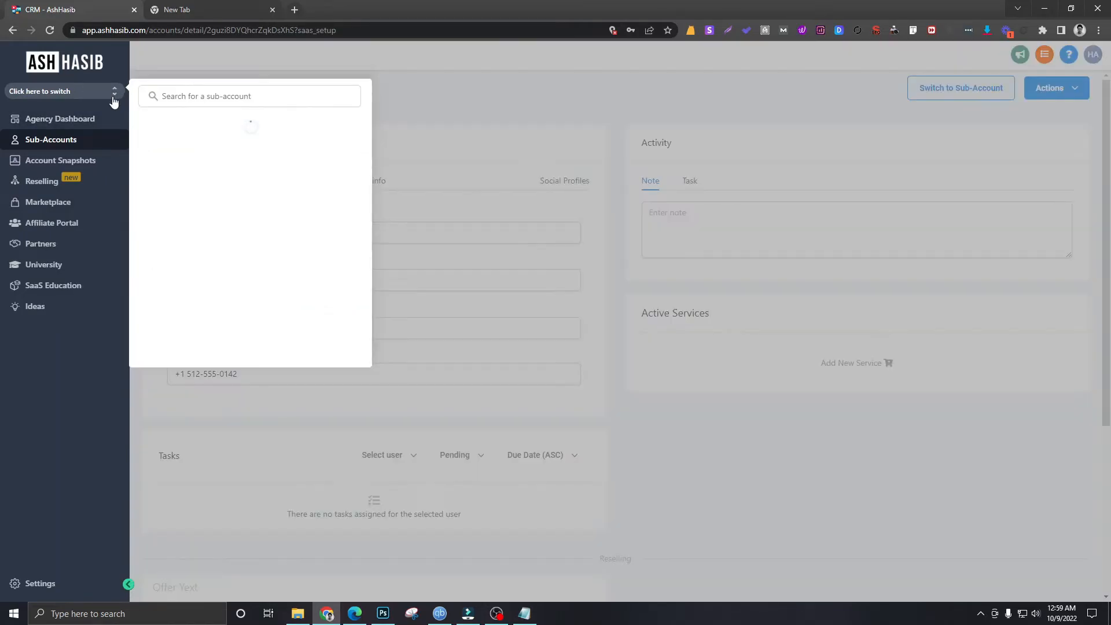
left_click(249, 96)
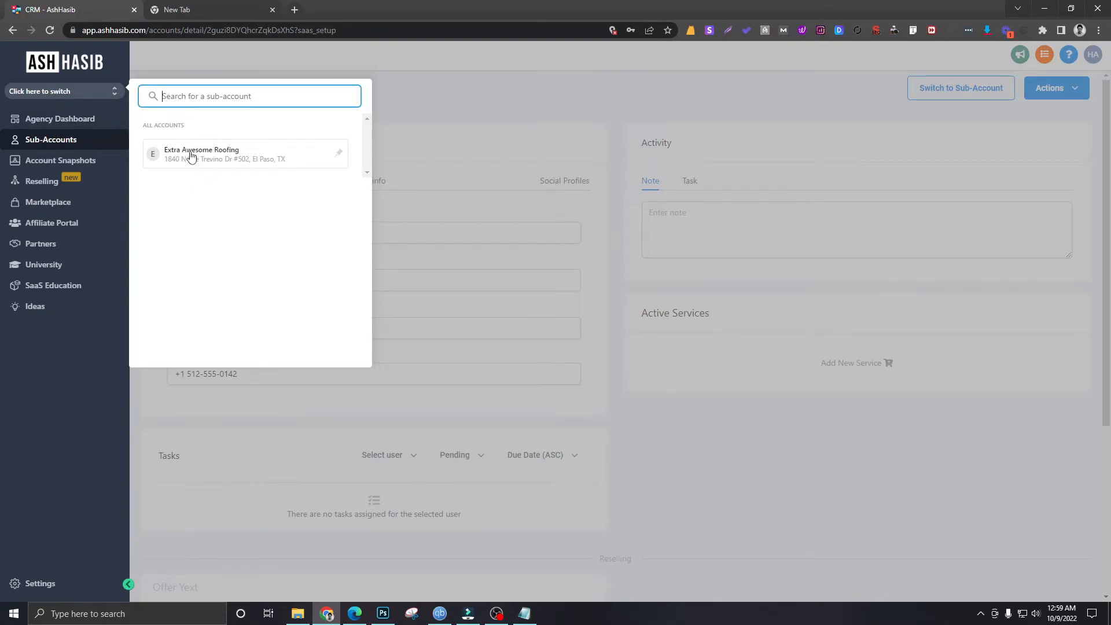
mouse_move(313, 147)
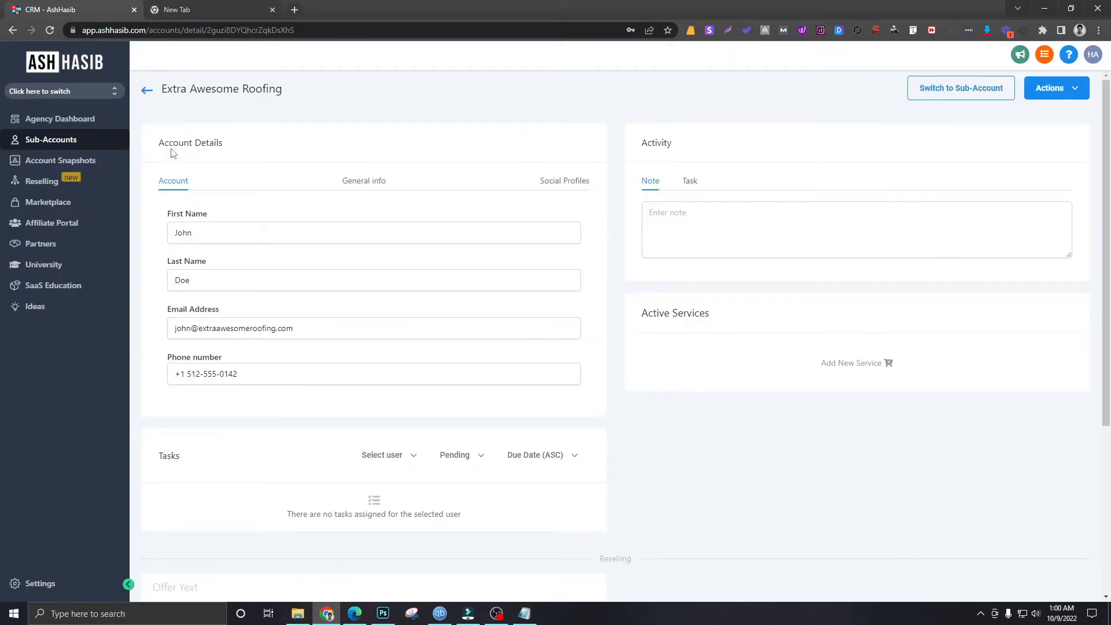
mouse_move(170, 146)
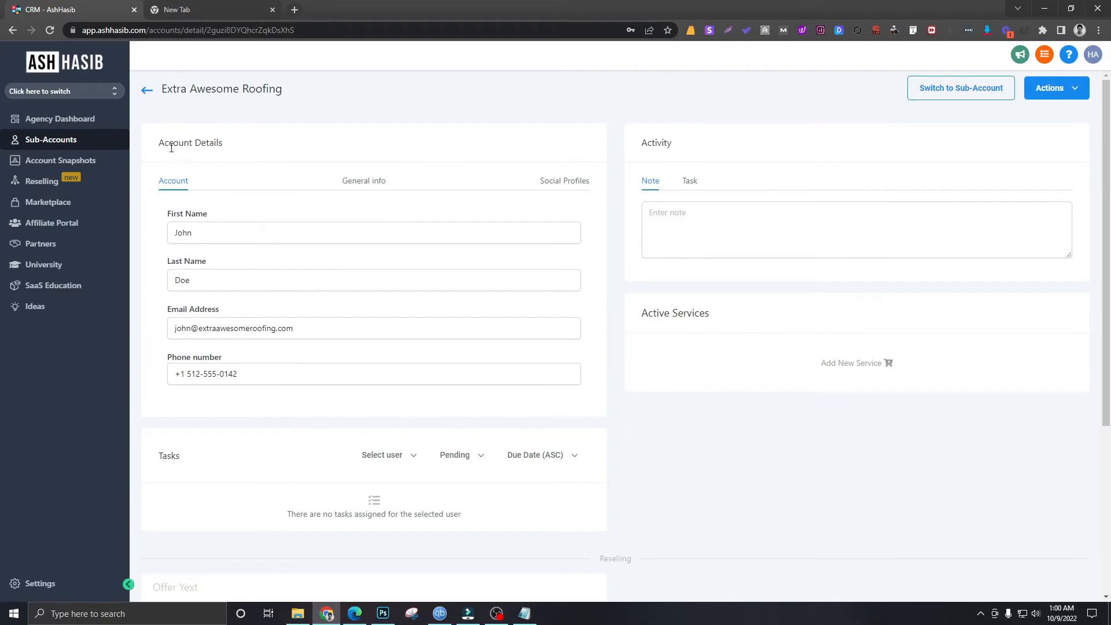
left_click(961, 88)
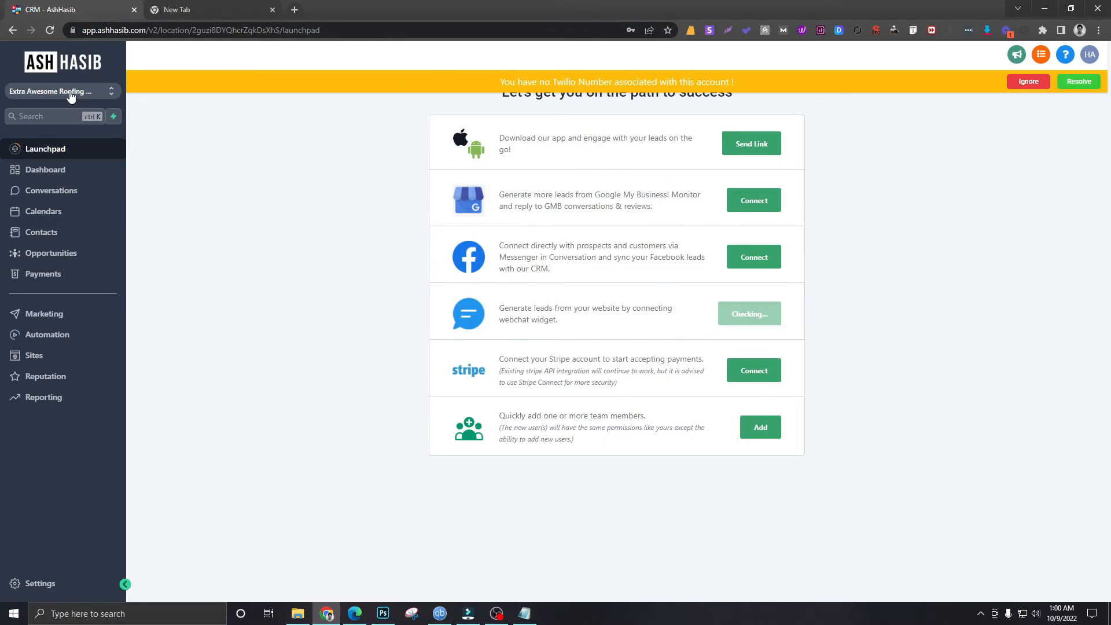
Switch back to Agency View, then re-enter Extra Awesome Roofing at its Launchpad
left_click(60, 91)
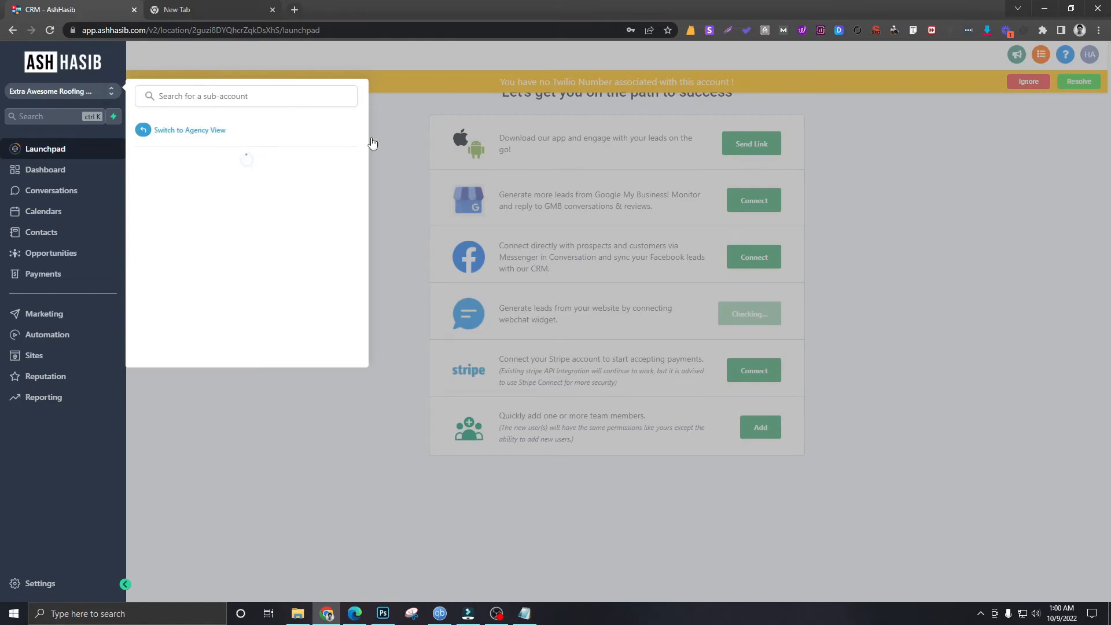
left_click(190, 130)
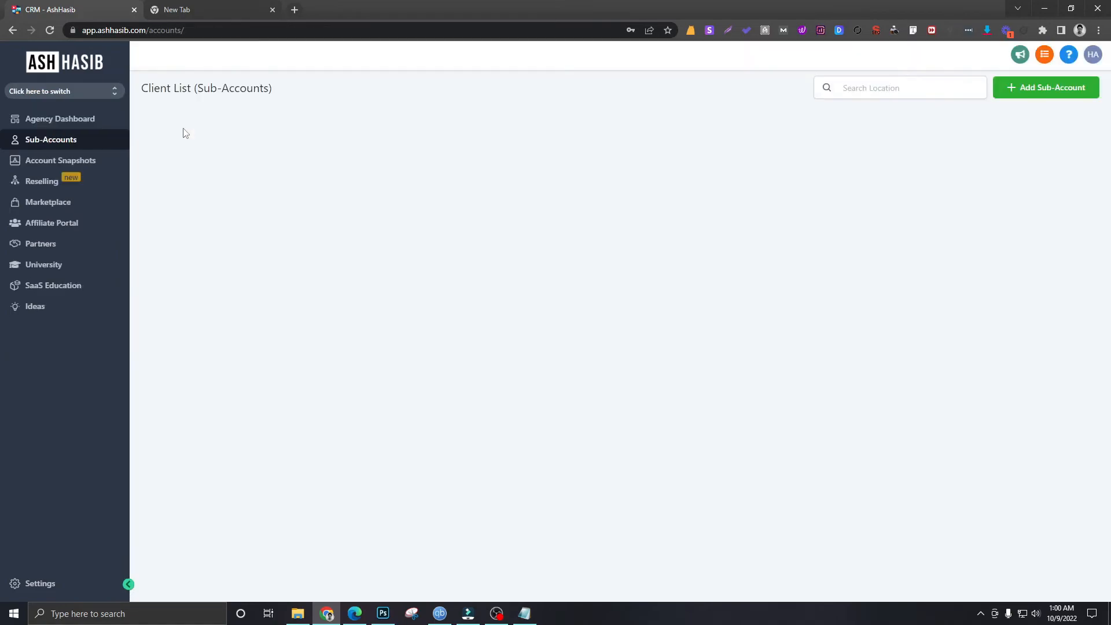
left_click(61, 91)
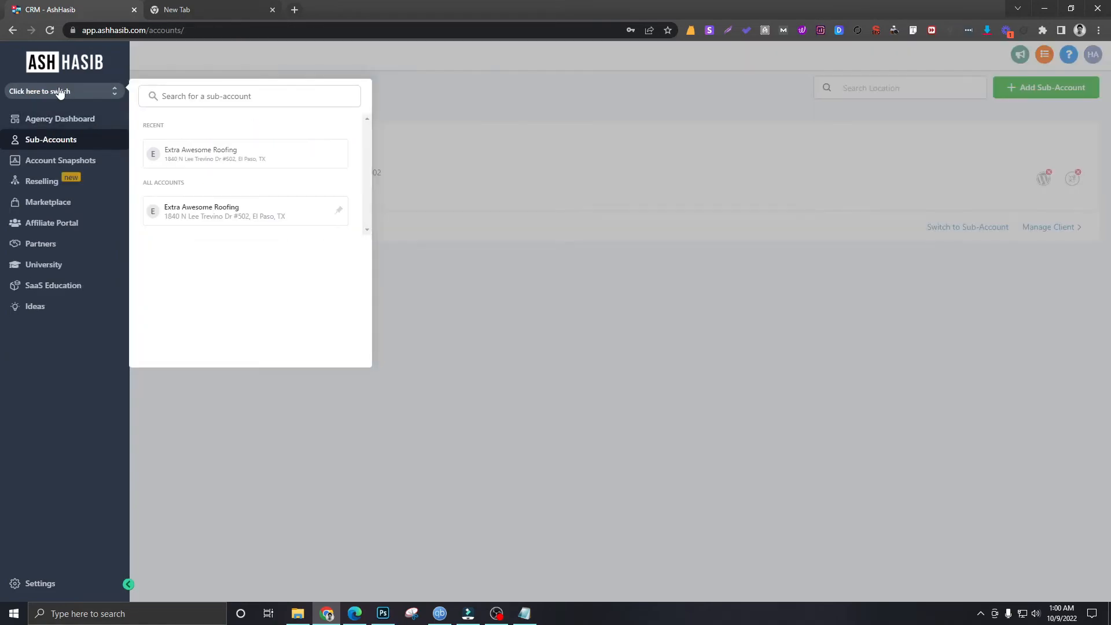
left_click(249, 96)
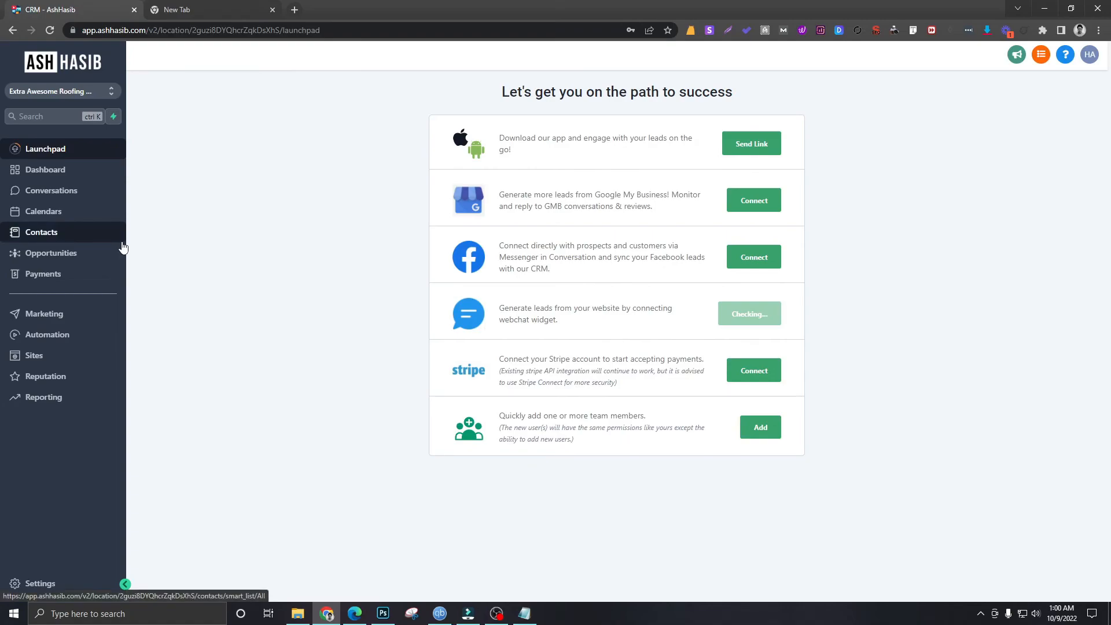
mouse_move(107, 239)
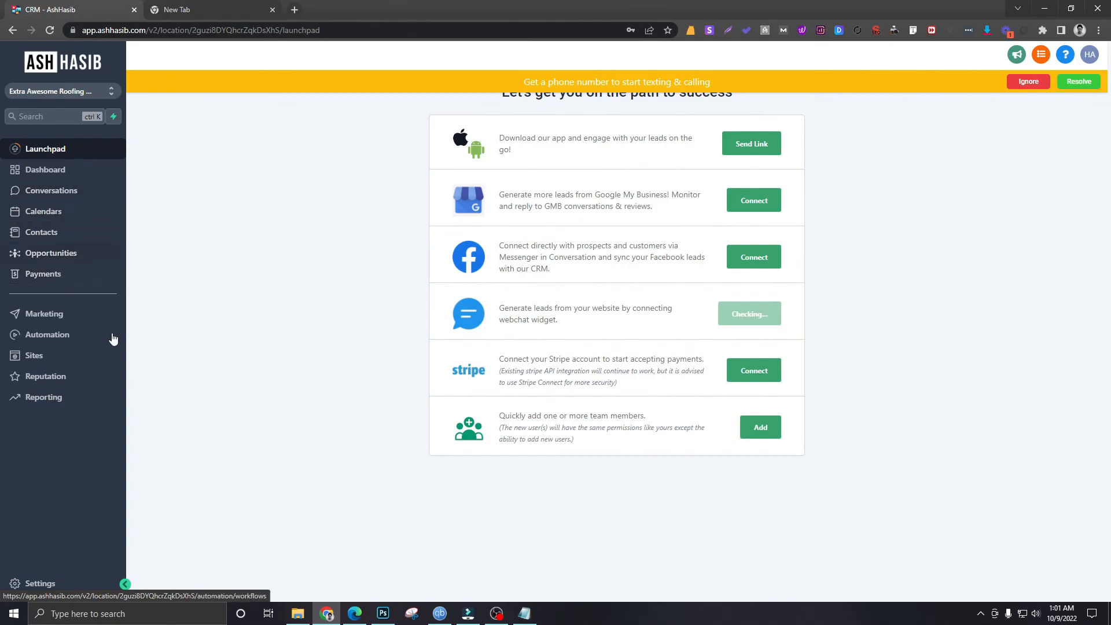
mouse_move(38, 432)
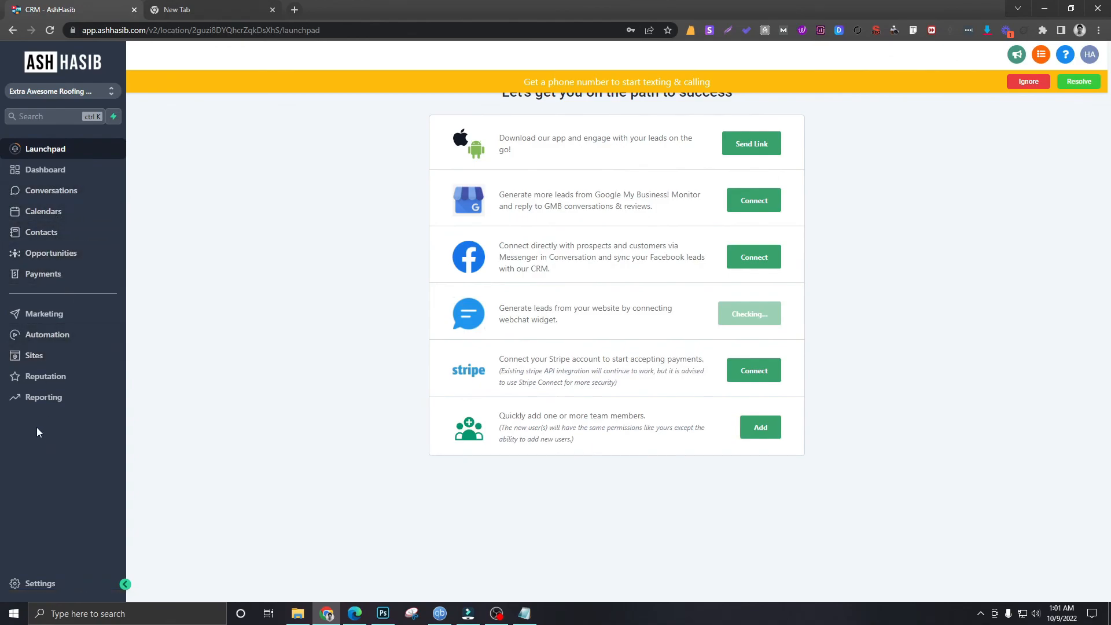